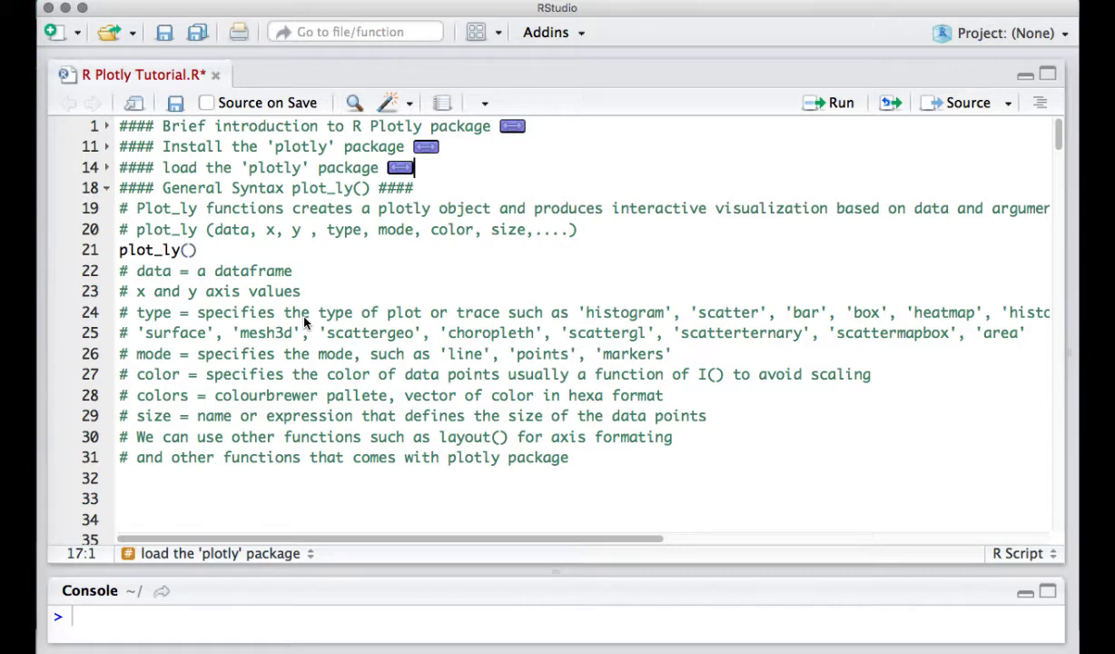
- Review the plot_ly() comment block: type, mode, color, colors and size argument descriptions
left_click(160, 250)
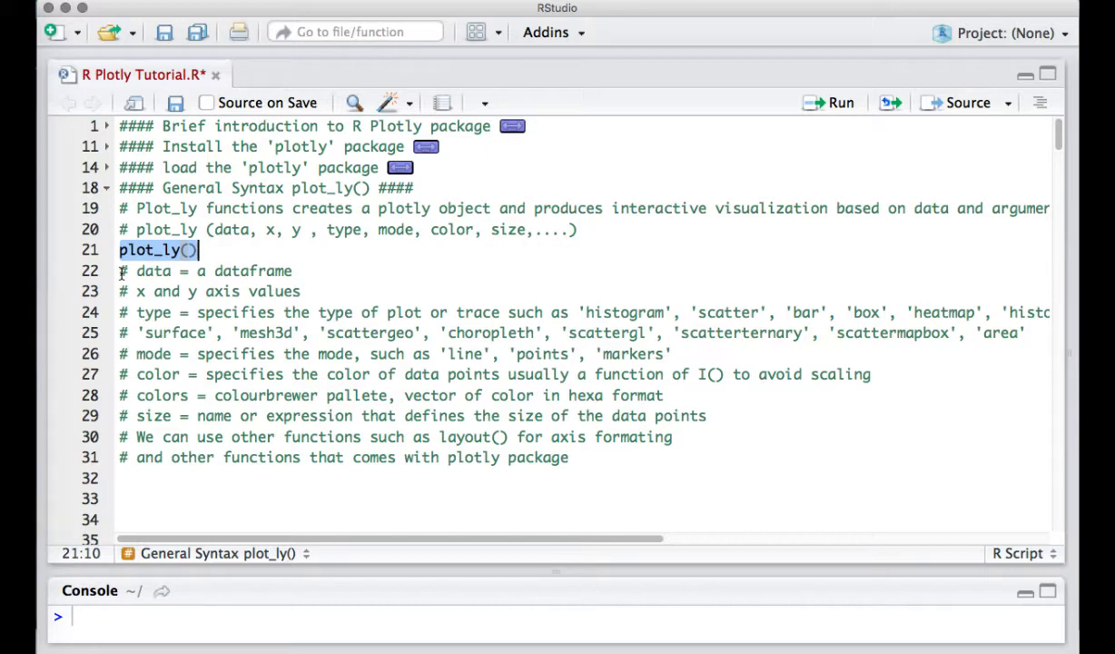
left_click(134, 271)
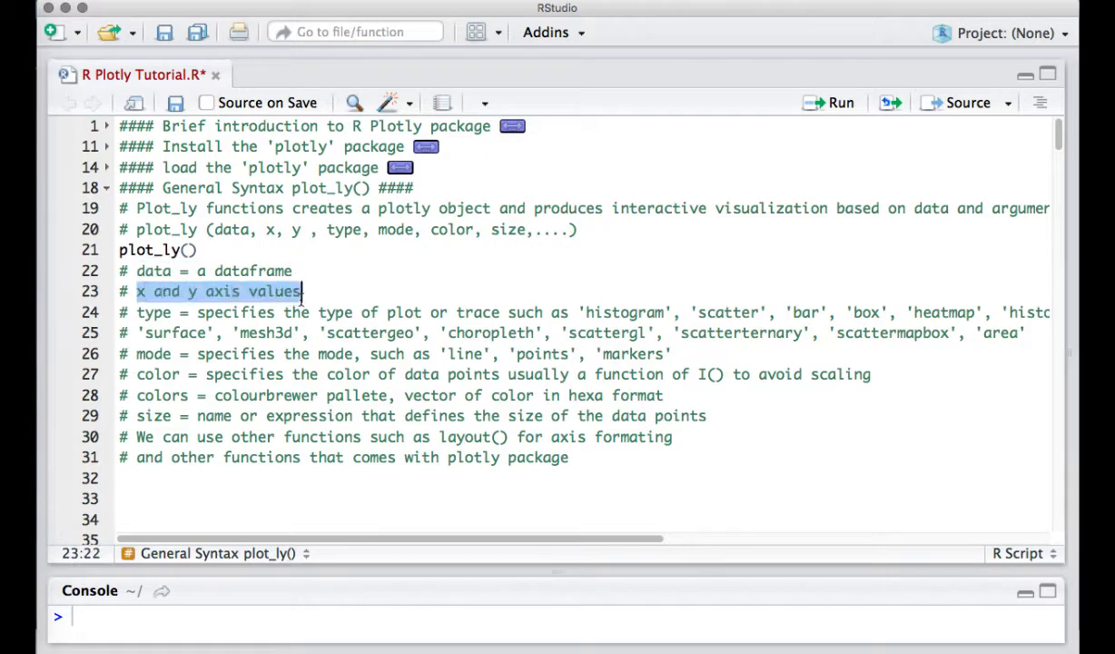
double_click(151, 312)
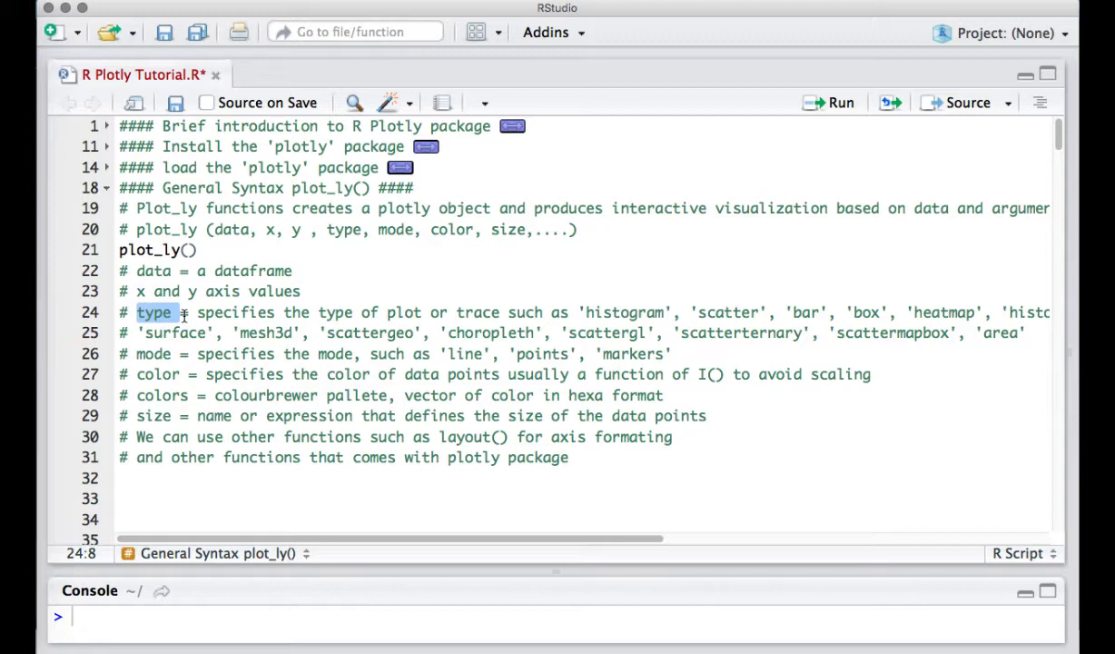
double_click(622, 313)
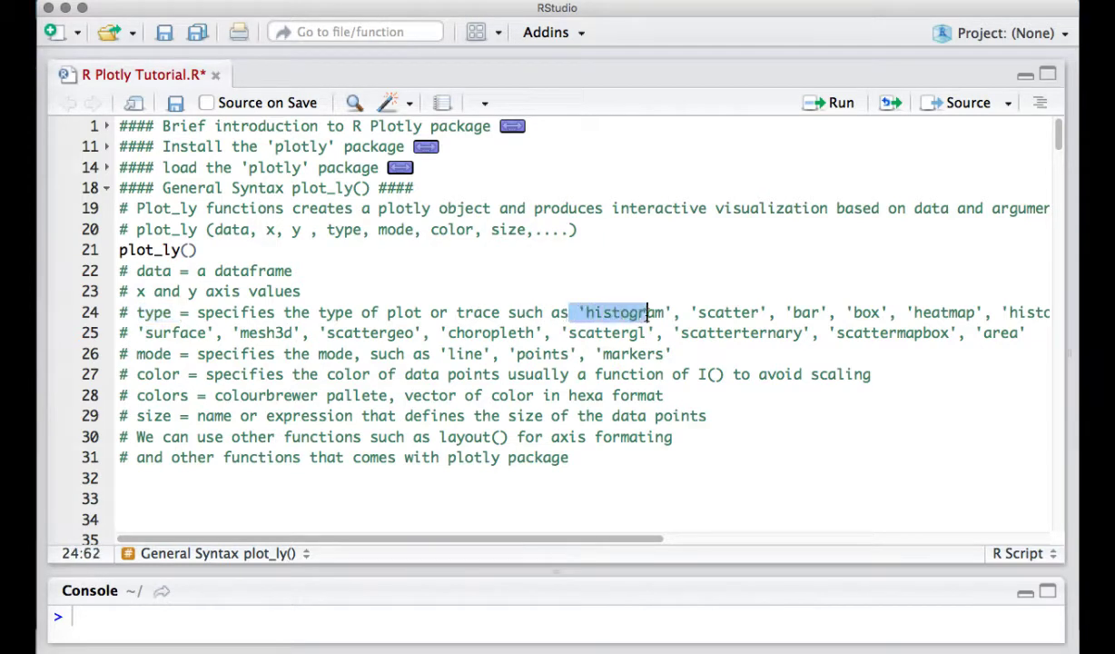
left_click_drag(645, 312, 889, 312)
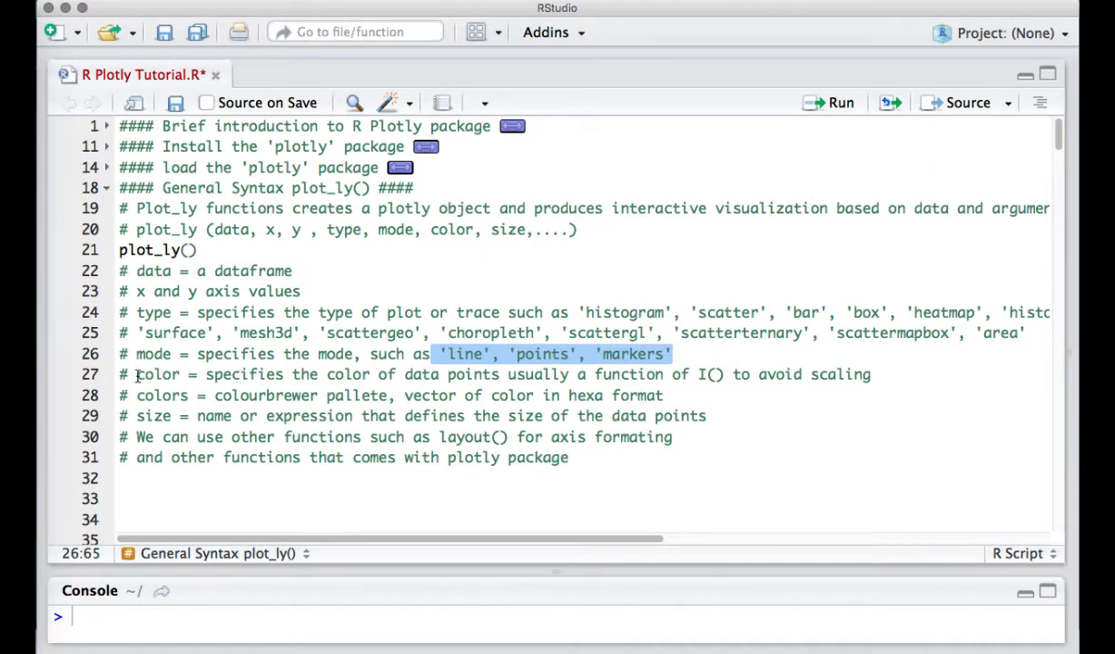
double_click(158, 374)
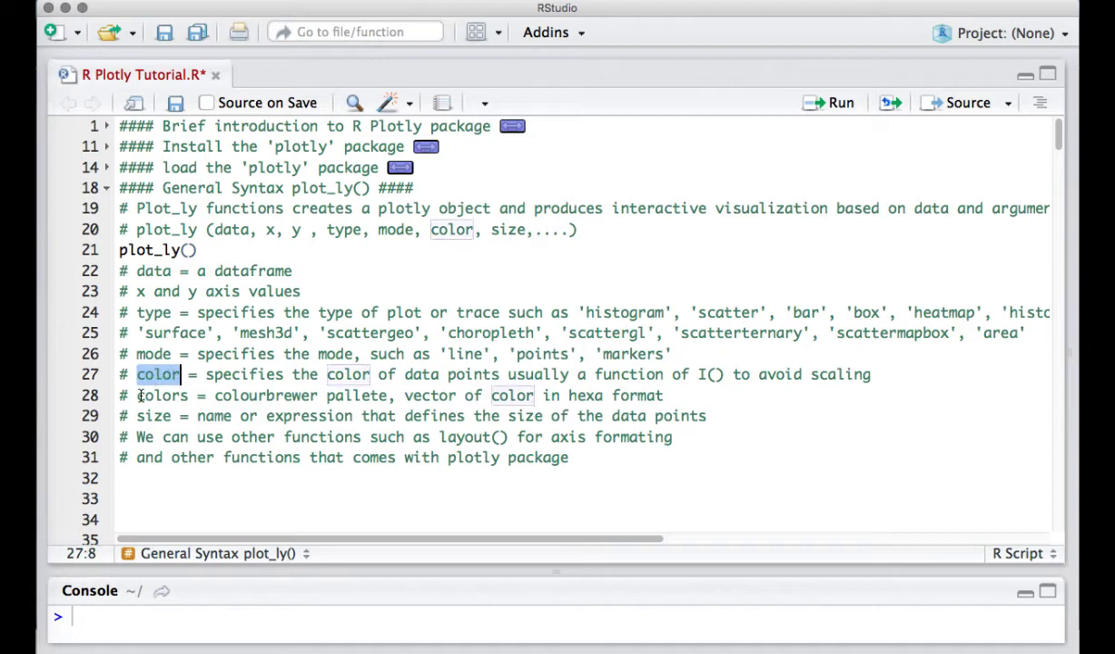
double_click(160, 396)
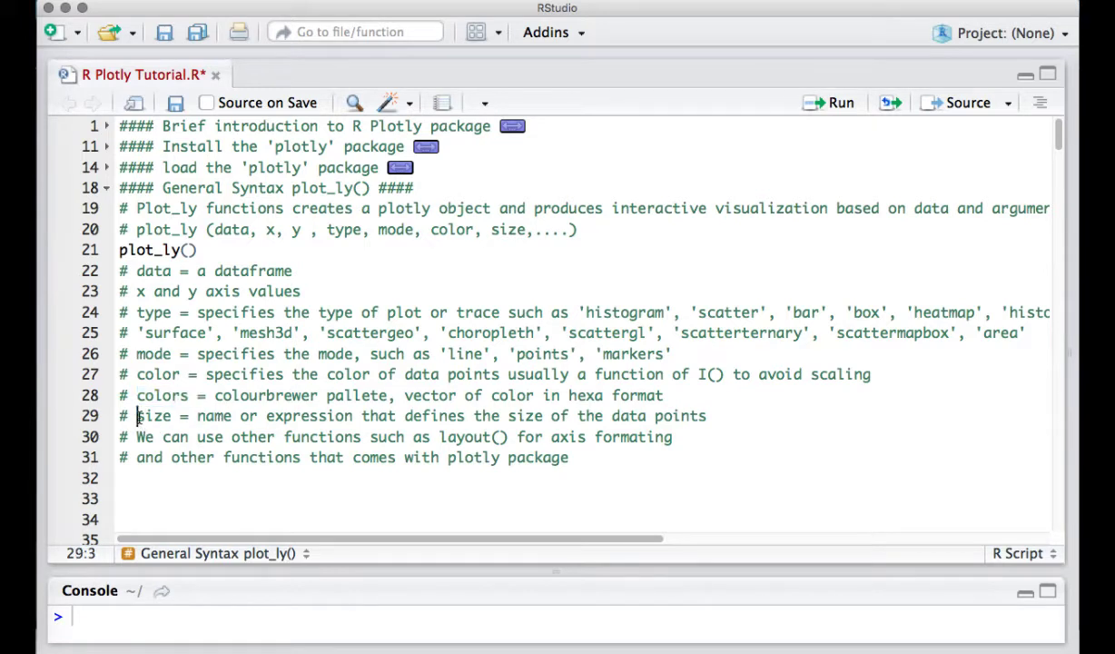
double_click(153, 416)
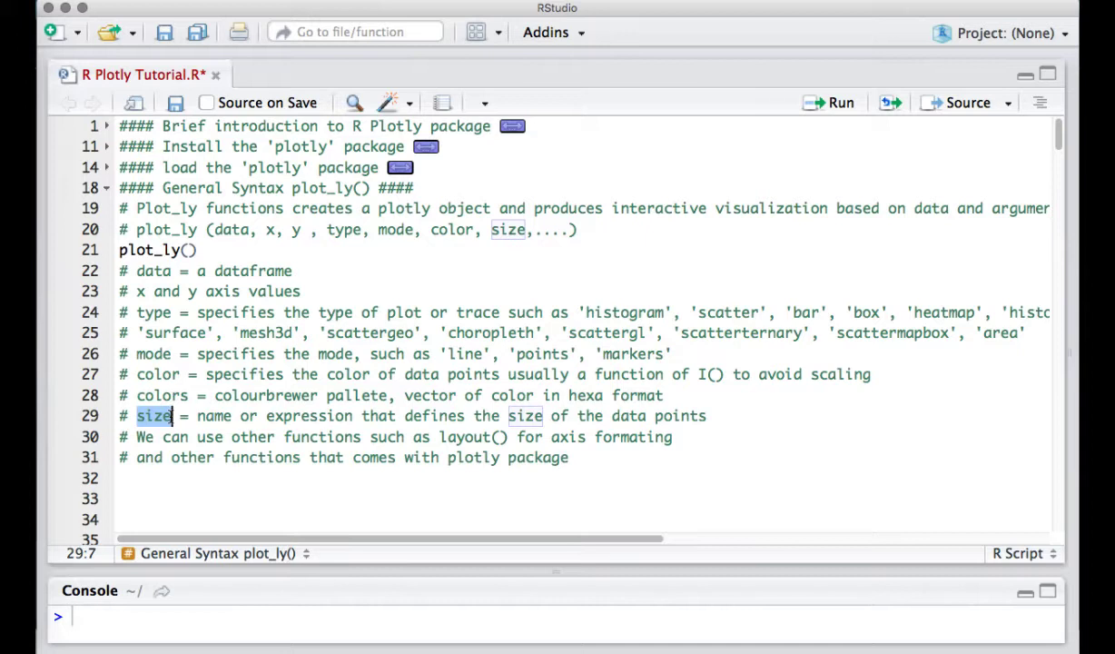
mouse_move(599, 284)
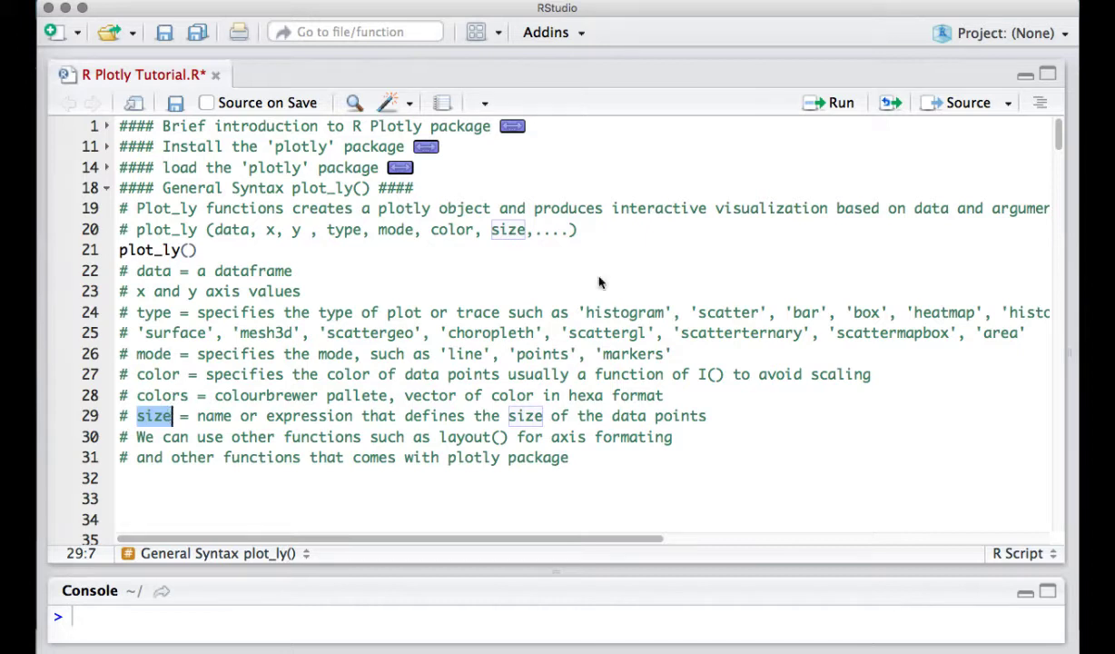
- Run str(mtcars) in the Console to show the dataset's structure
left_click(269, 618)
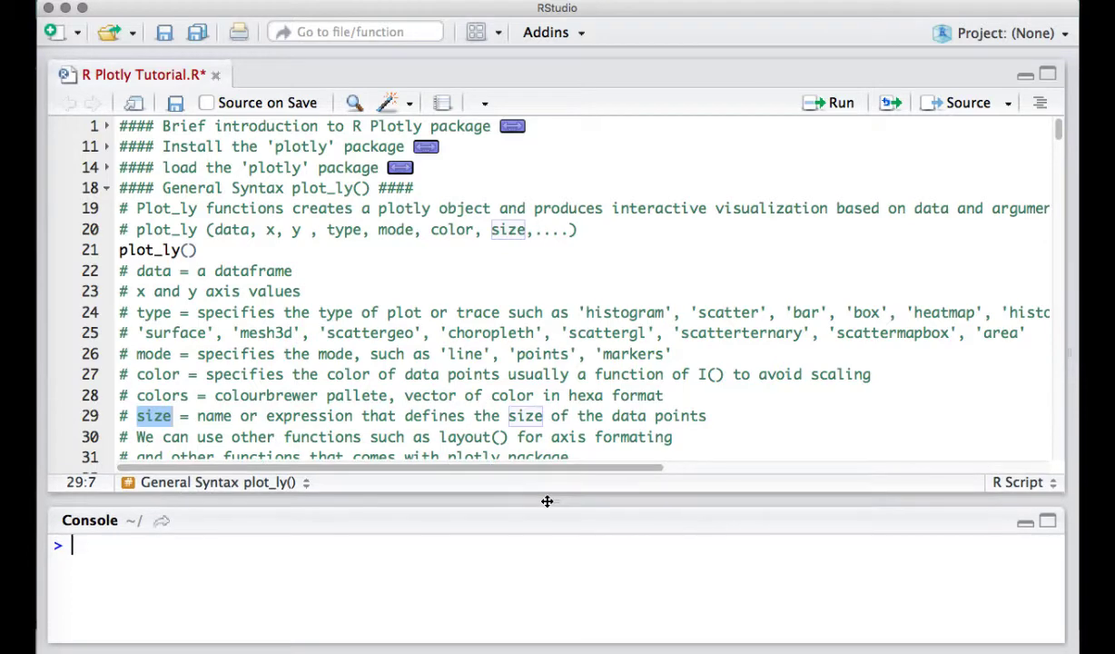
type("str(m")
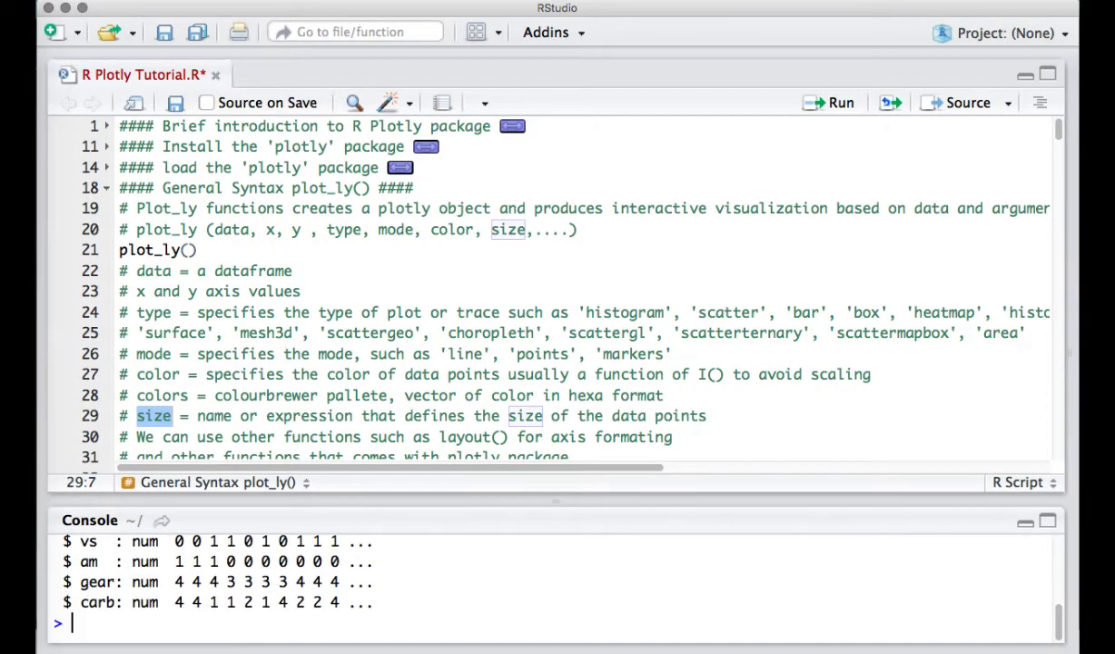
mouse_move(556, 502)
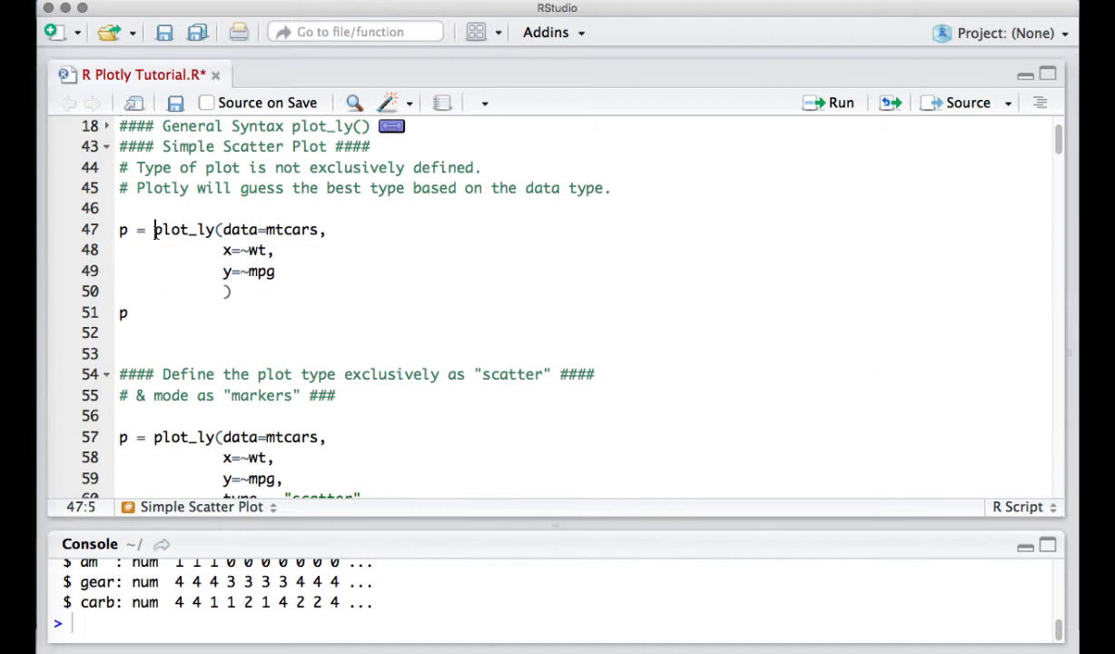
- Walk through the data=mtcars, x=~wt, y=~mpg arguments and select lines 47–51
double_click(177, 229)
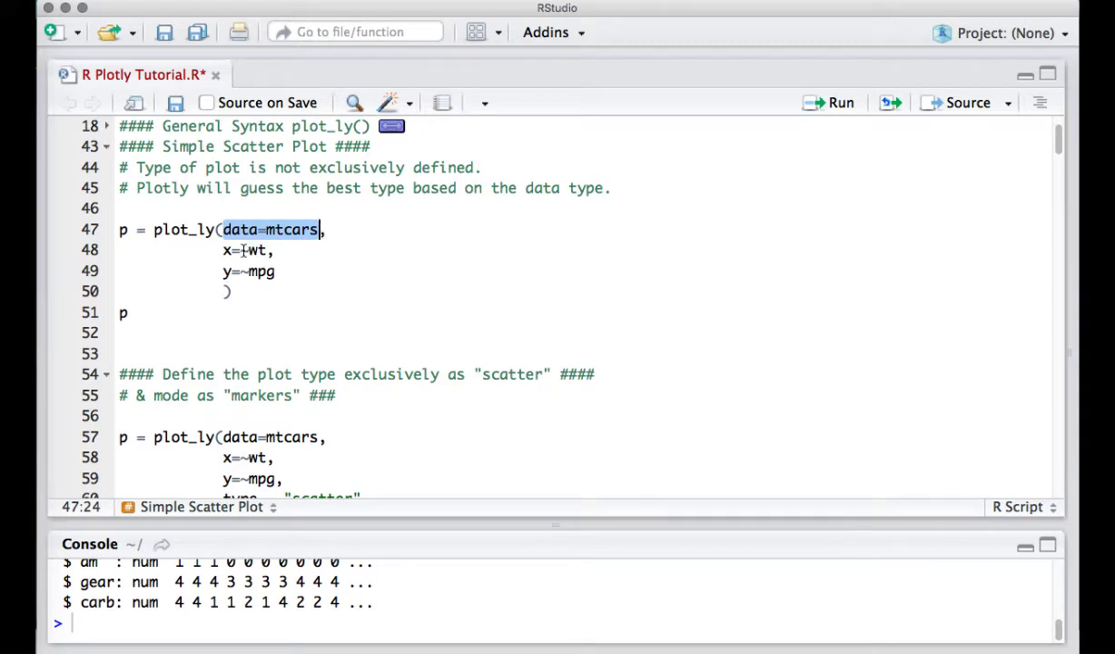
left_click(229, 251)
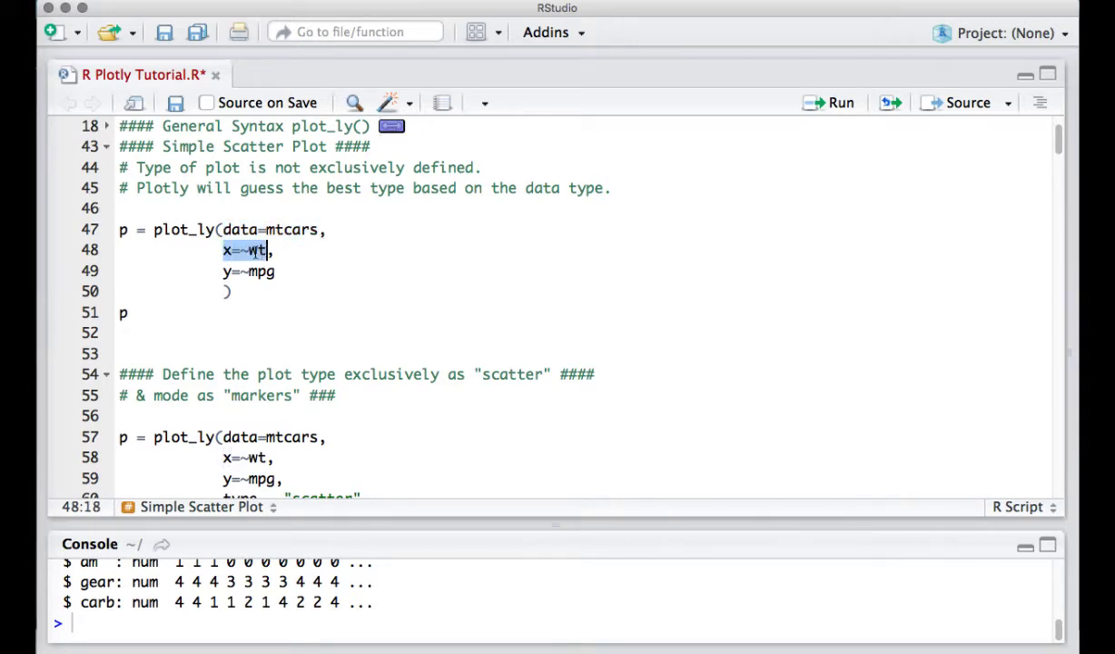
left_click(250, 251)
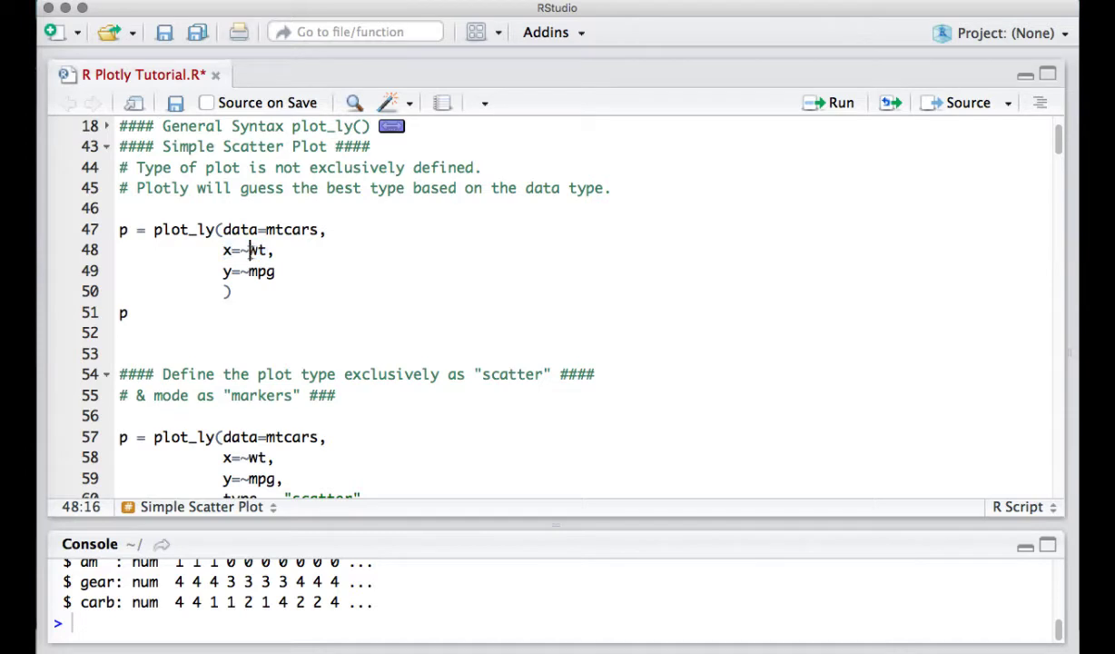
left_click(243, 251)
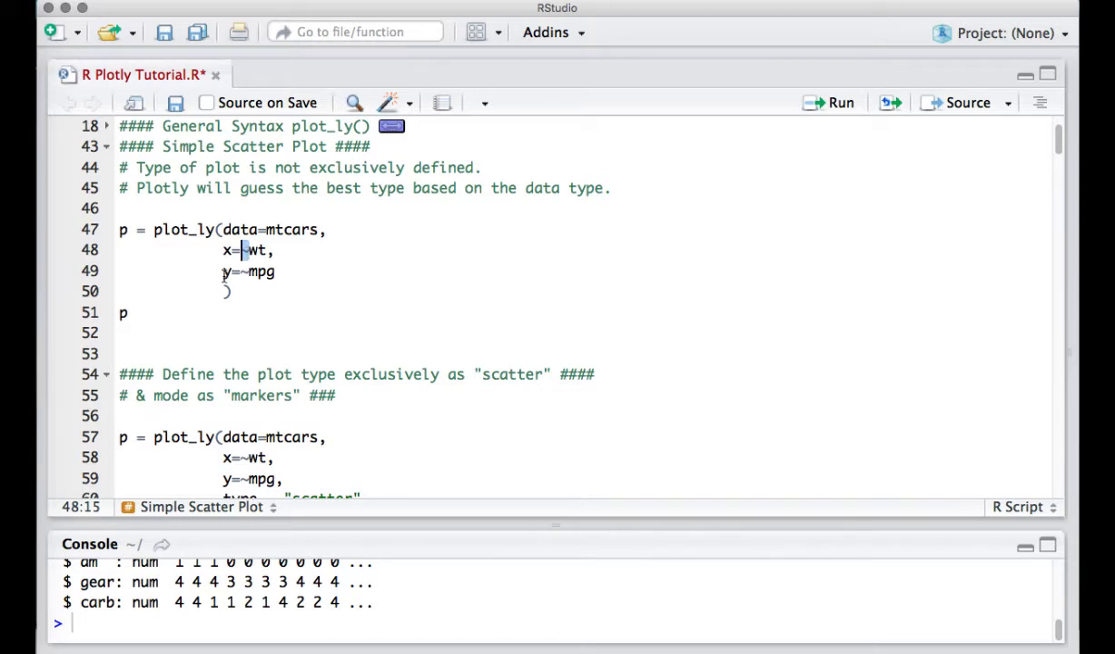
left_click(226, 273)
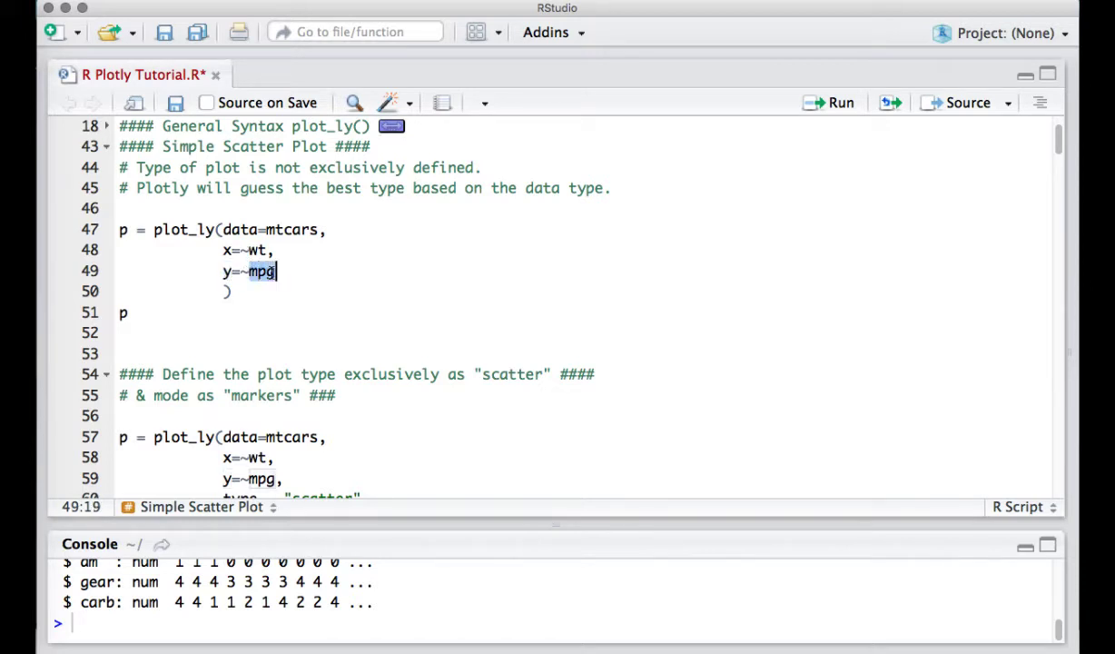
left_click(131, 313)
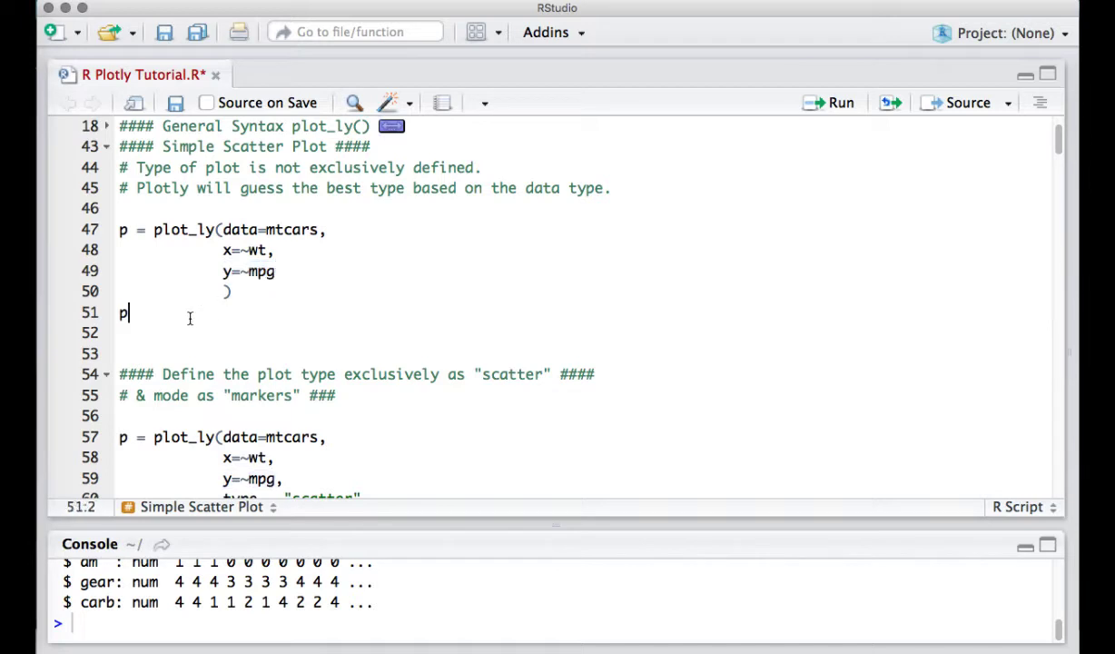
left_click_drag(120, 229, 127, 312)
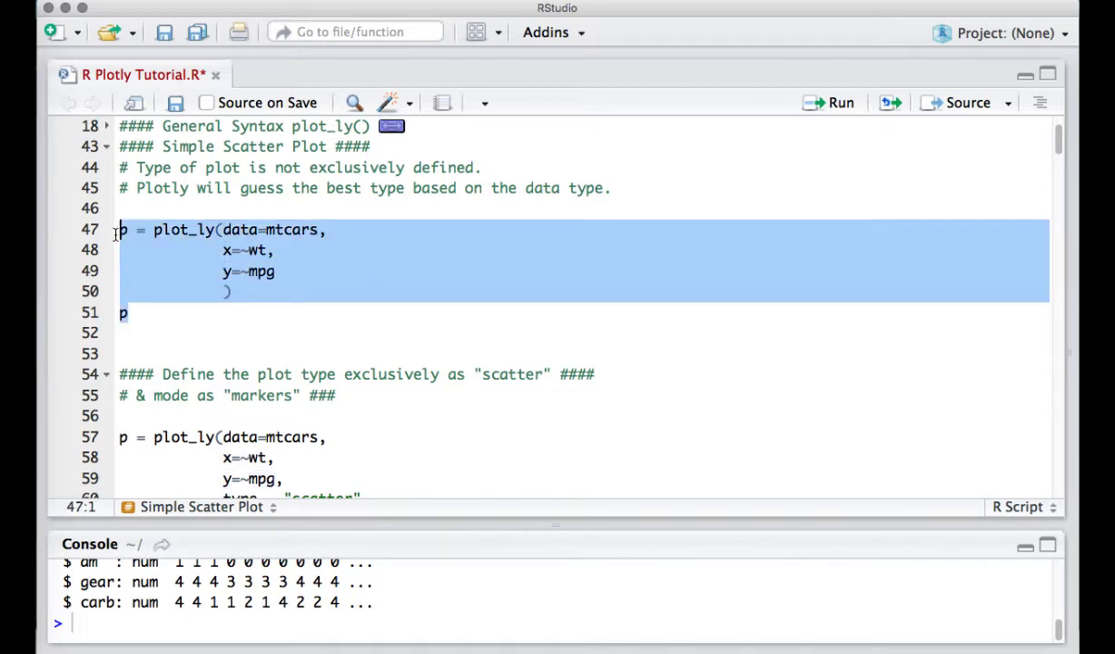
- Run the selected simple scatter code to draw mpg against wt in the Viewer
left_click(841, 102)
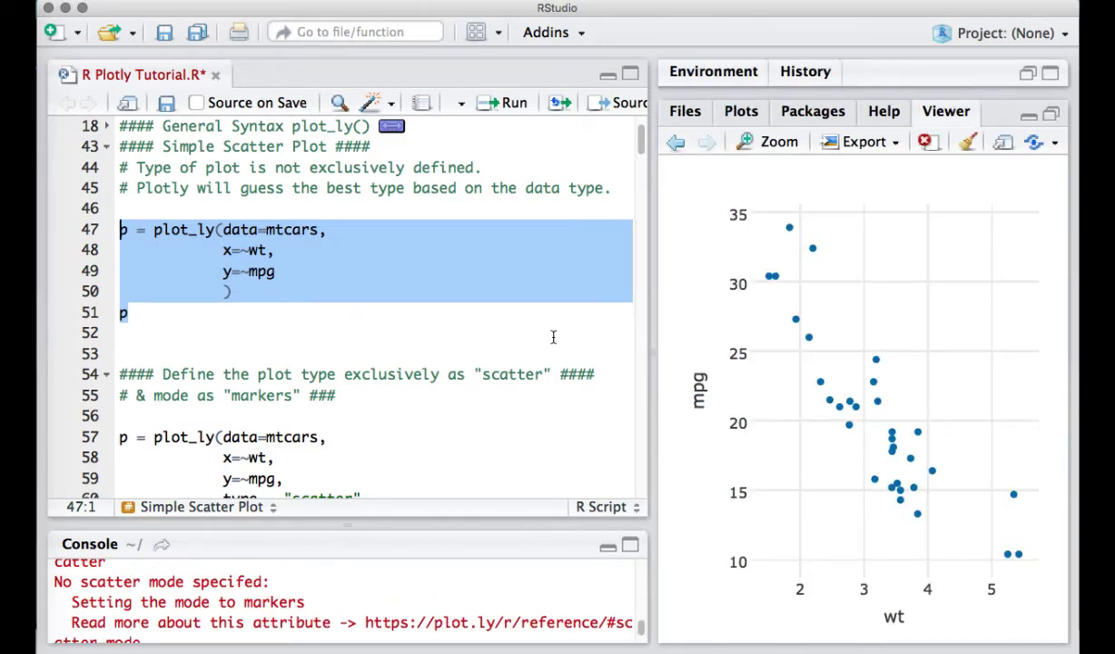
mouse_move(652, 353)
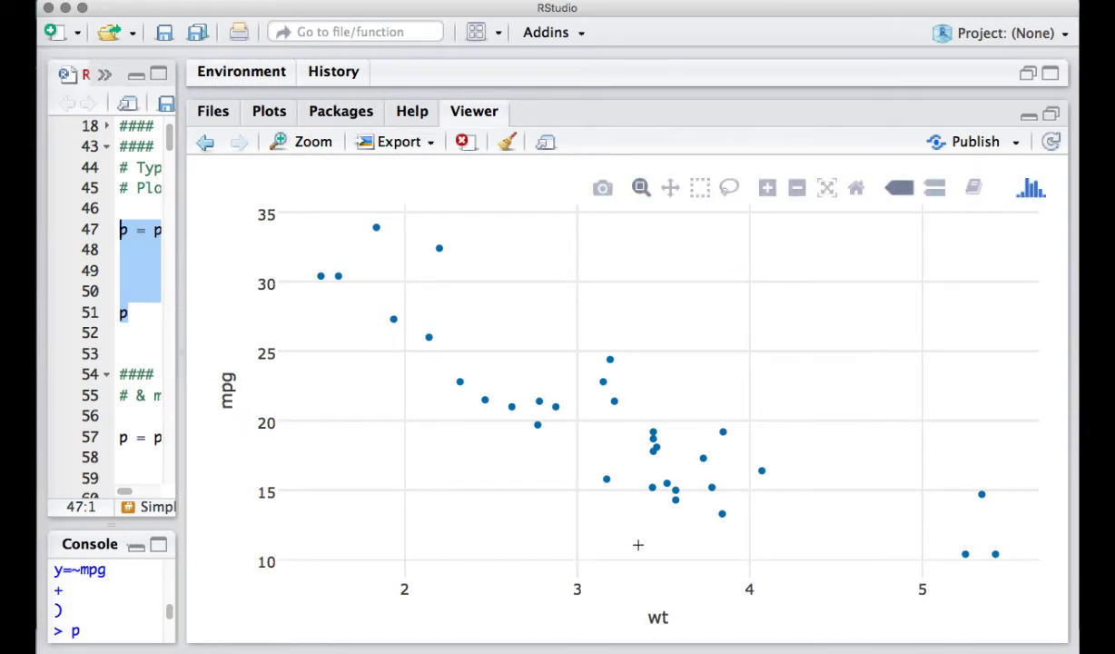
mouse_move(432, 363)
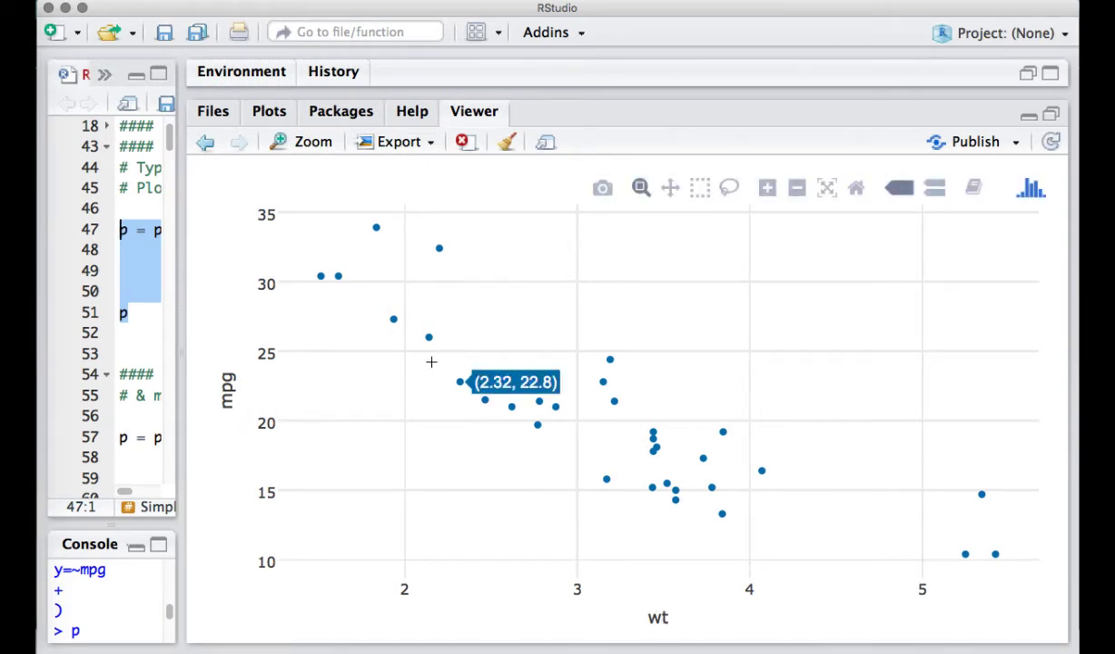
mouse_move(430, 340)
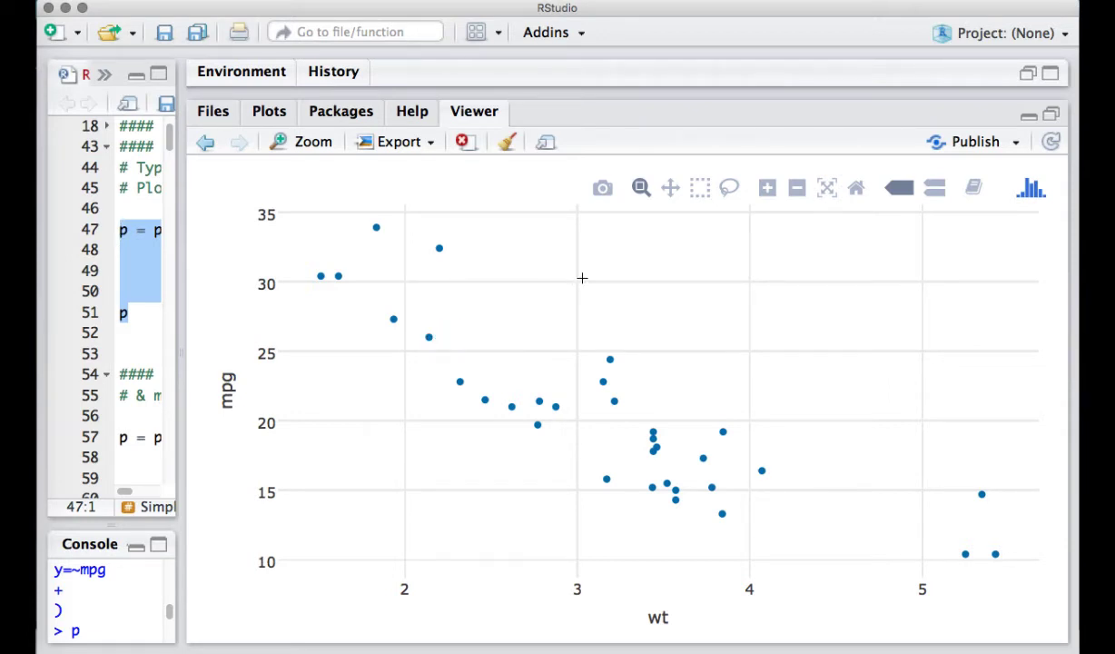
mouse_move(617, 192)
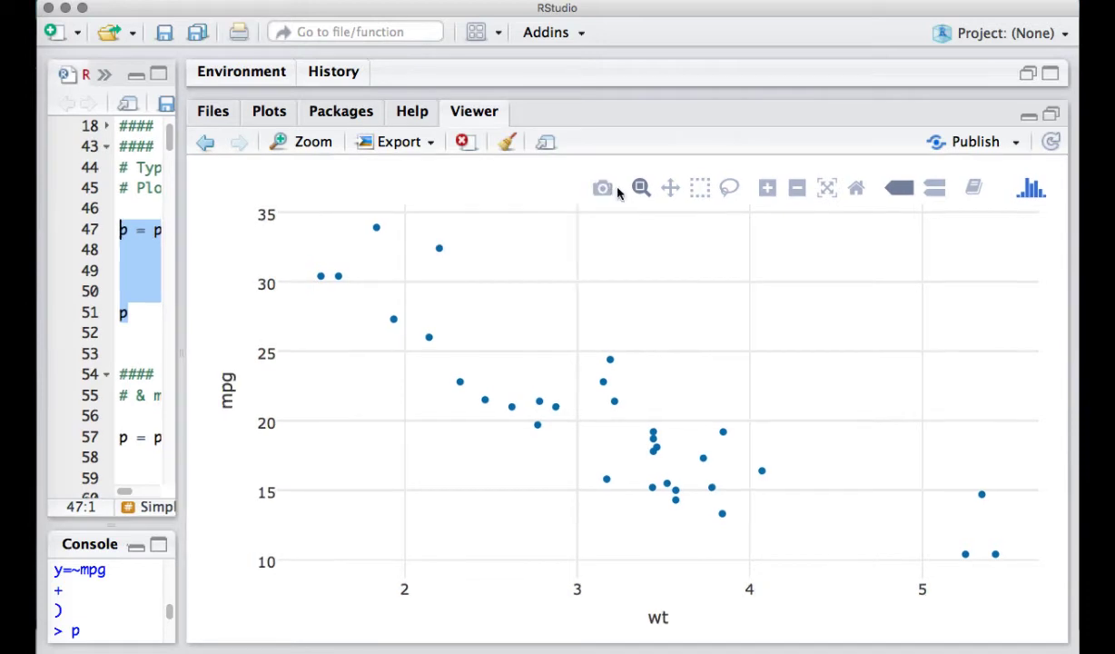
mouse_move(603, 187)
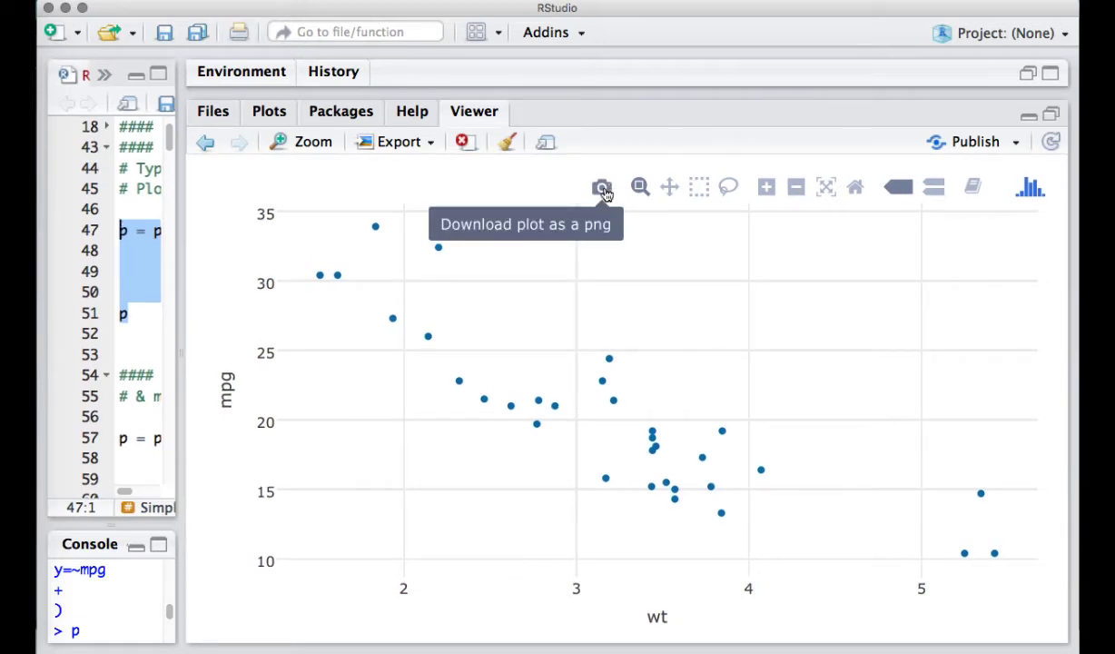
mouse_move(699, 186)
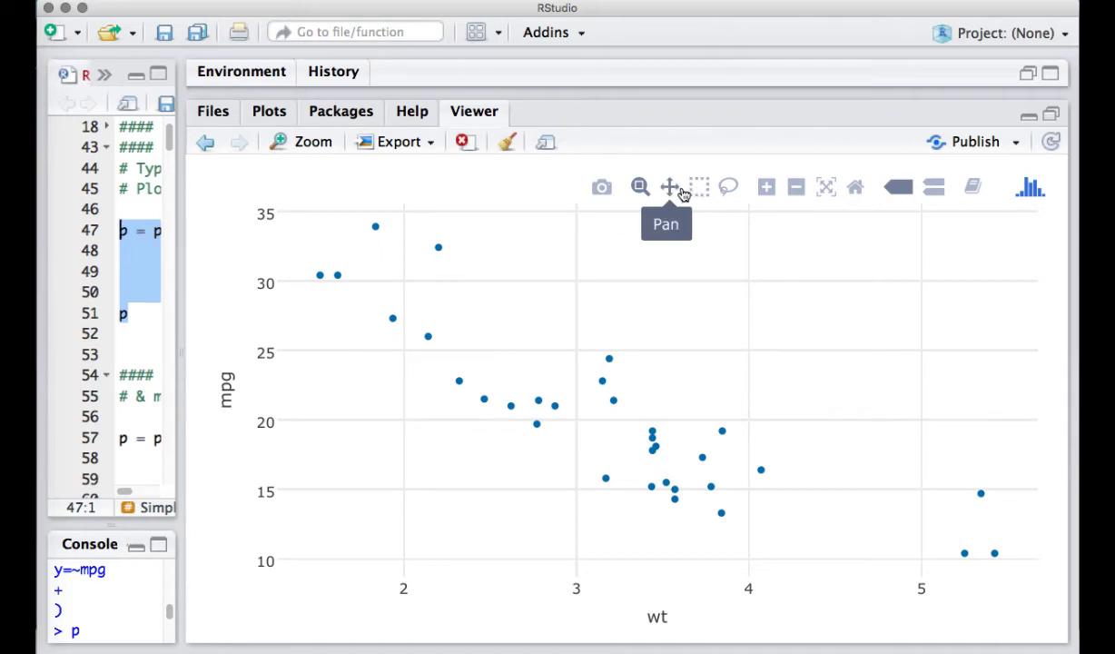
mouse_move(824, 187)
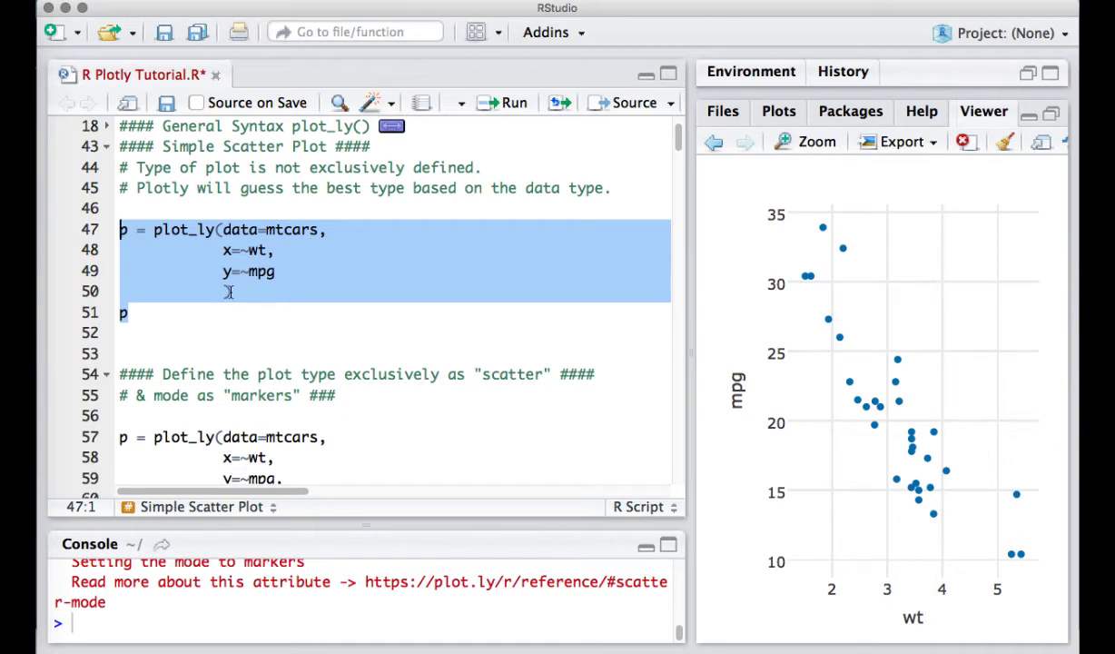
- Move into line 60 of the explicit type = "scatter" block for editing
type(")")
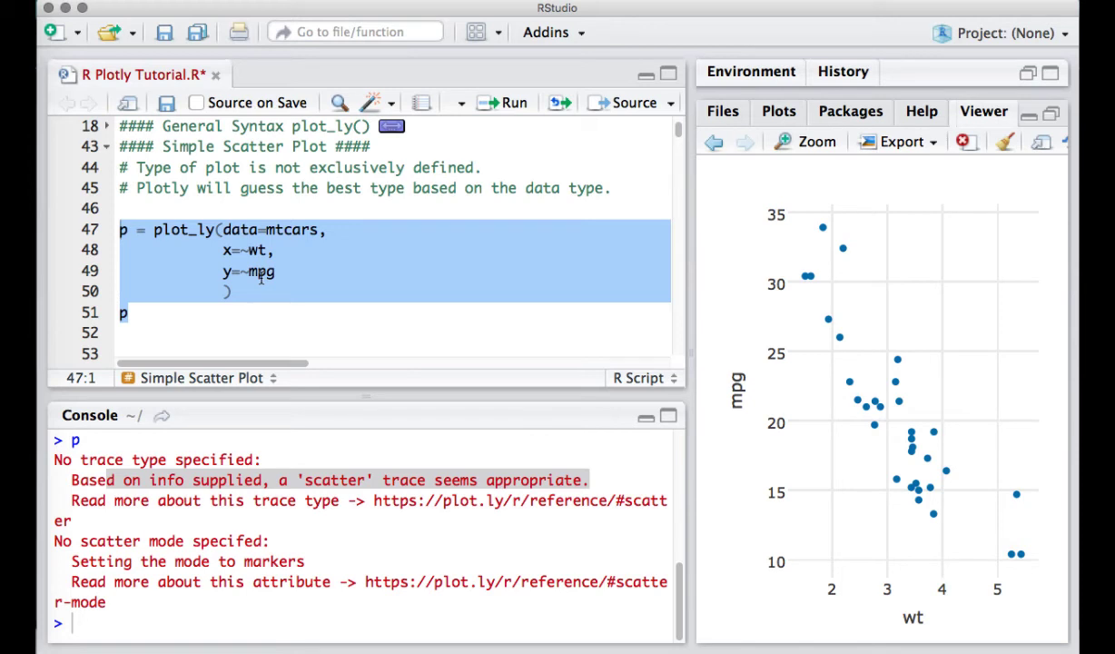
left_click(198, 313)
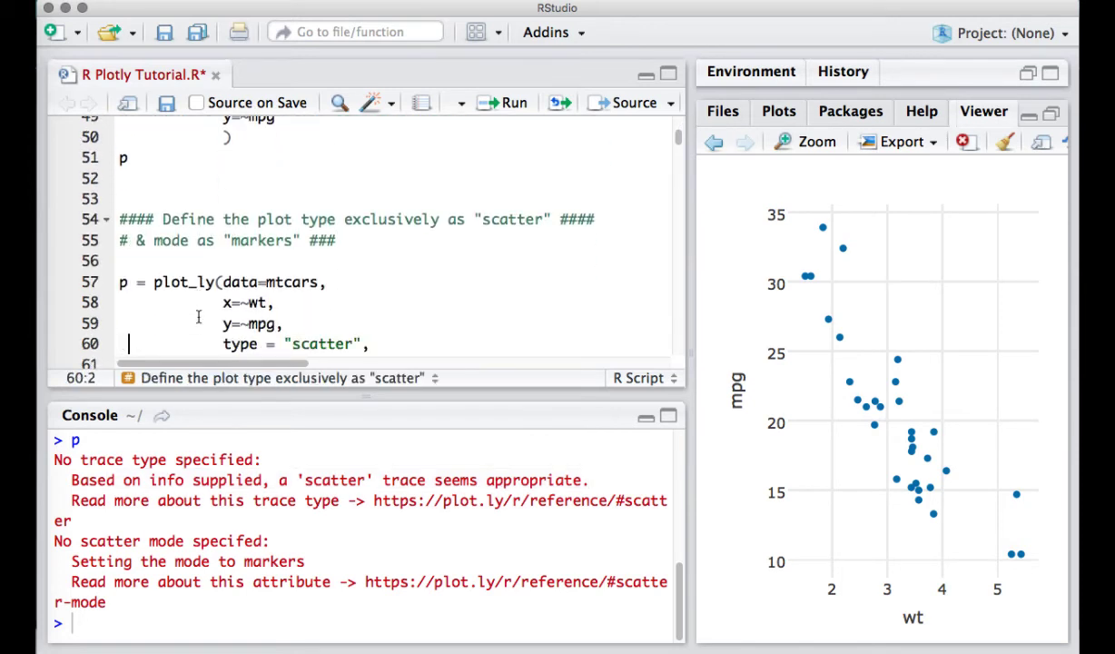
- Add mode = "markers" to the explicit scatter block and review its data and y arguments
type("mode = \"markers\"")
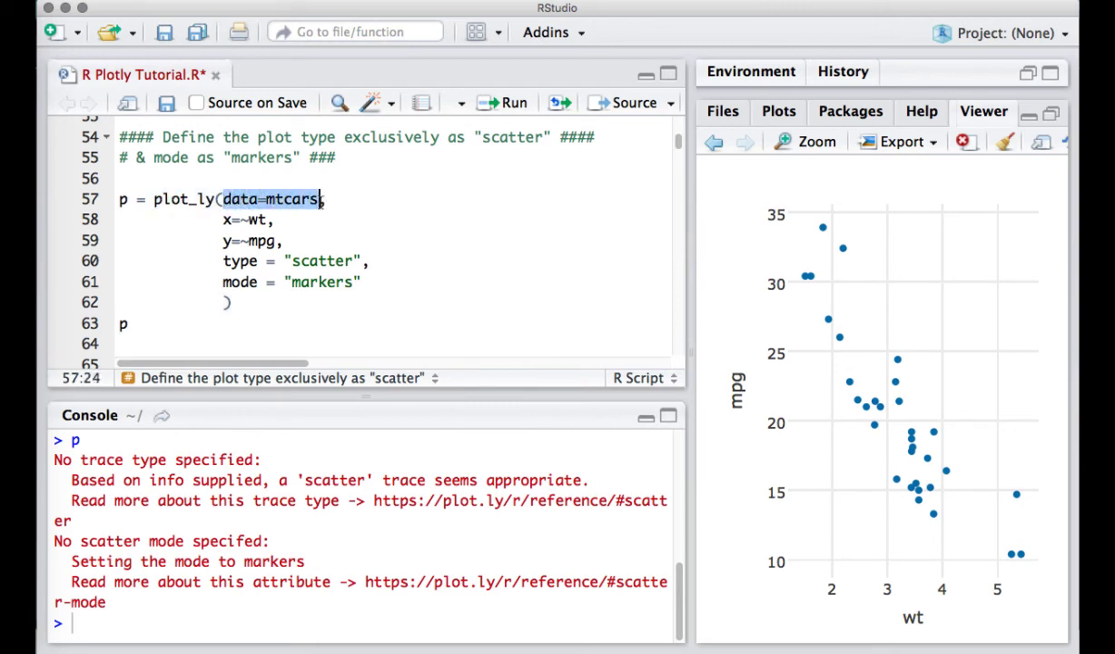
left_click(231, 220)
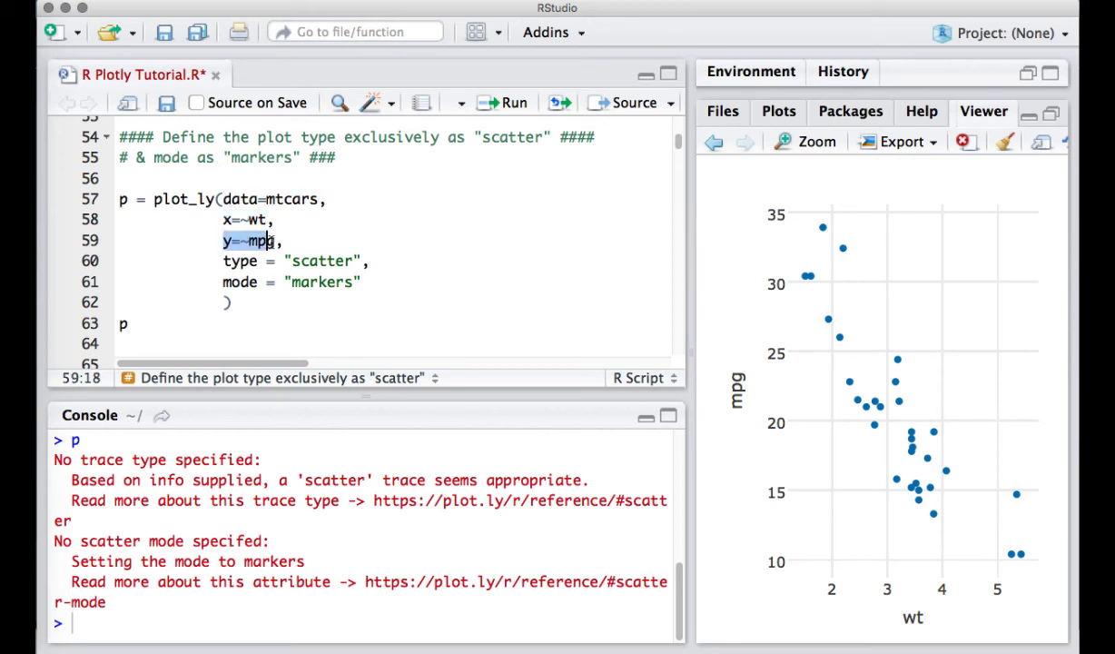
left_click(225, 261)
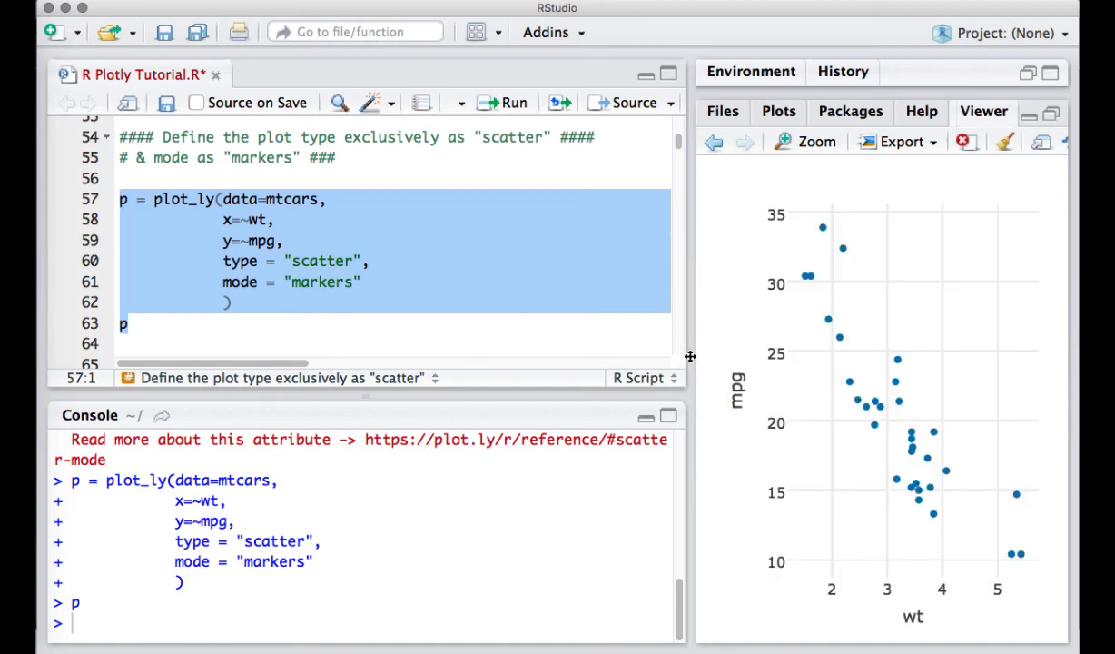
- Widen the Viewer pane so the redrawn scatter plot has more room
left_click_drag(690, 356, 209, 356)
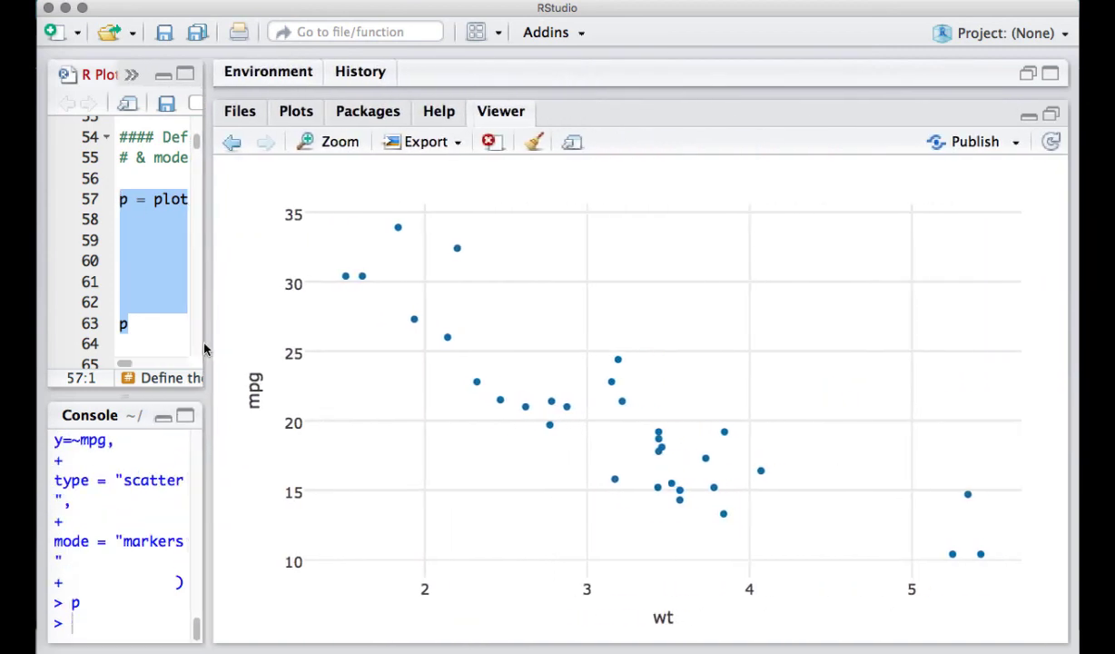